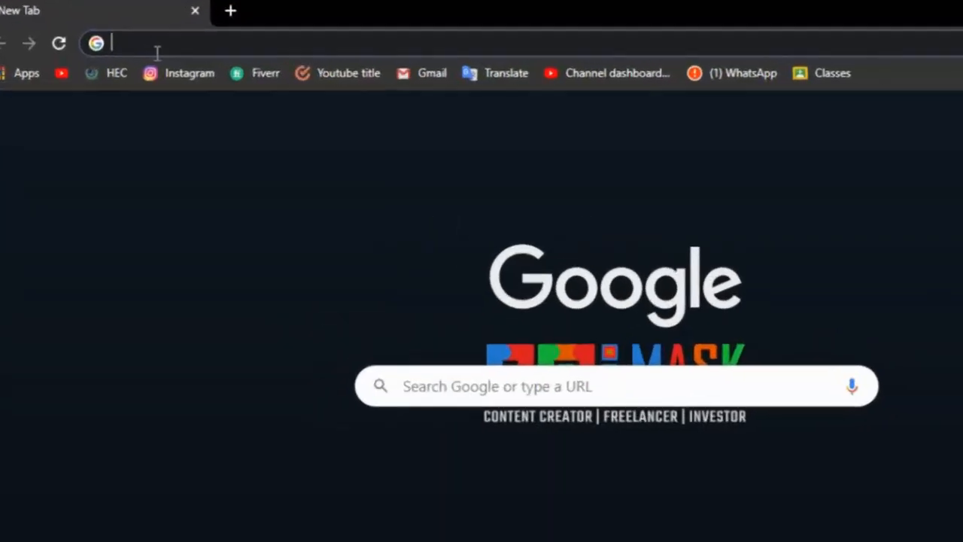
# Search Google for 'multisim' from the Chrome address bar
pyautogui.write('multisim')
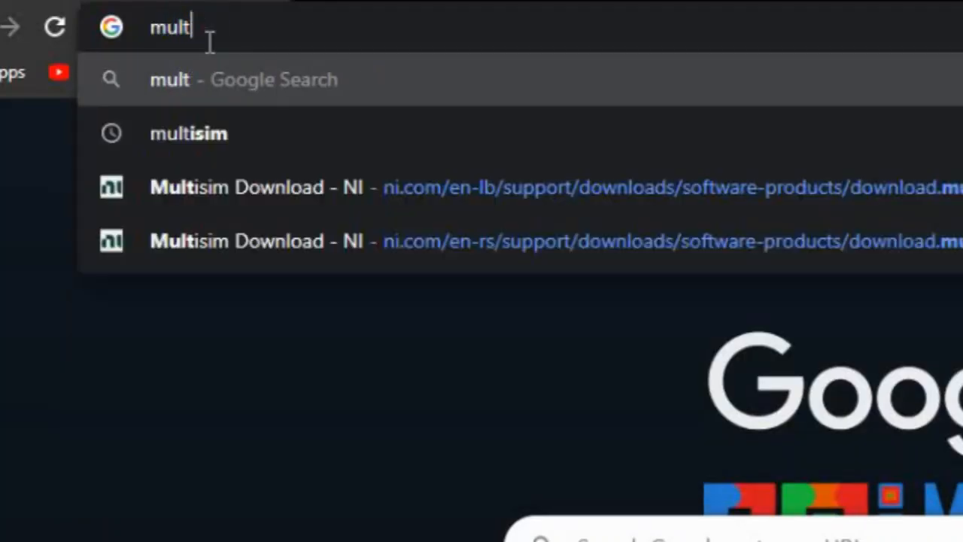
pyautogui.write('isim')
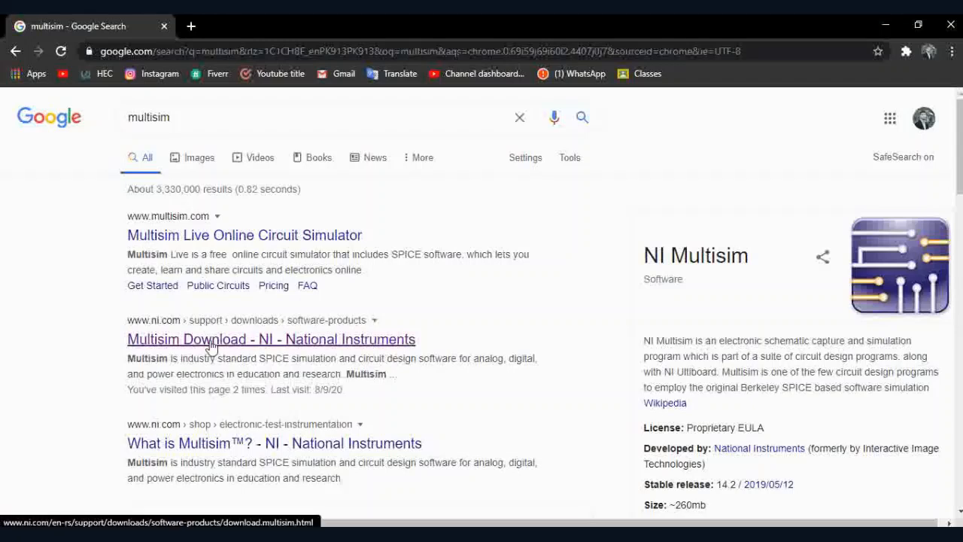
pyautogui.moveTo(237, 351)
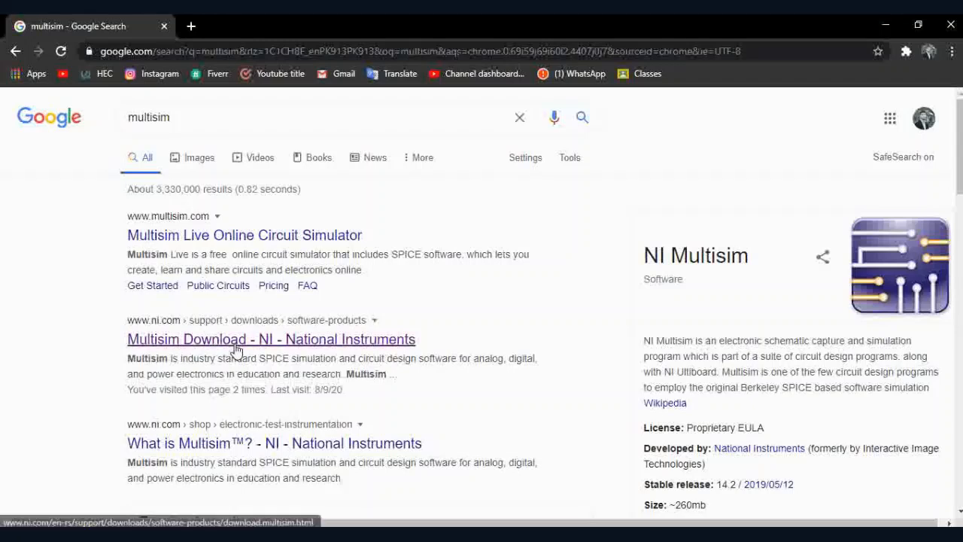
# From the search results, start the Multisim 14.2 Education download on the NI site
pyautogui.click(271, 339)
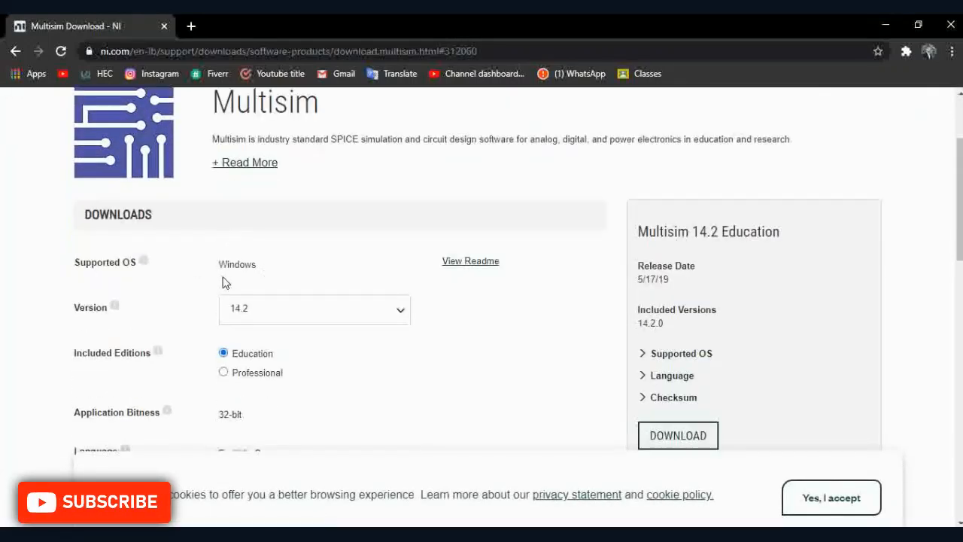
pyautogui.scroll(-3)
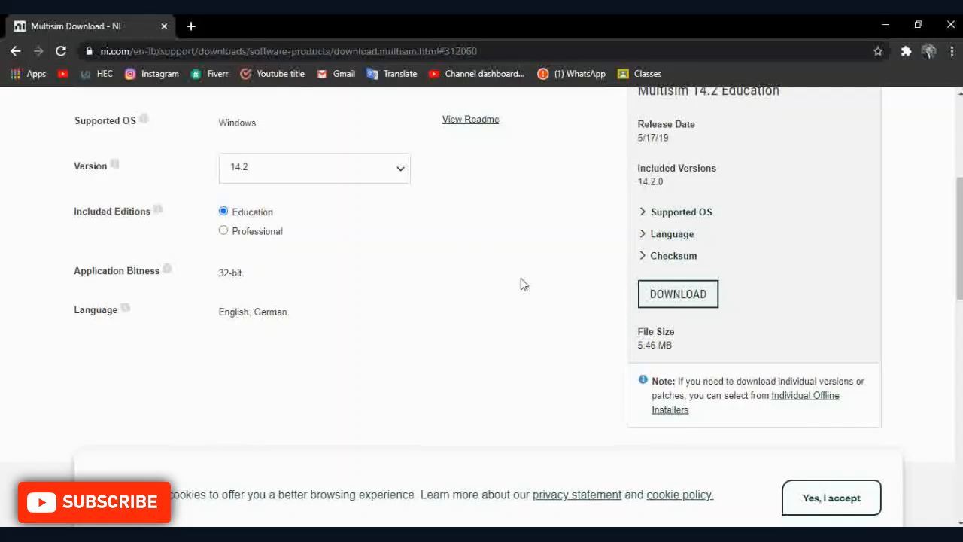
pyautogui.moveTo(674, 301)
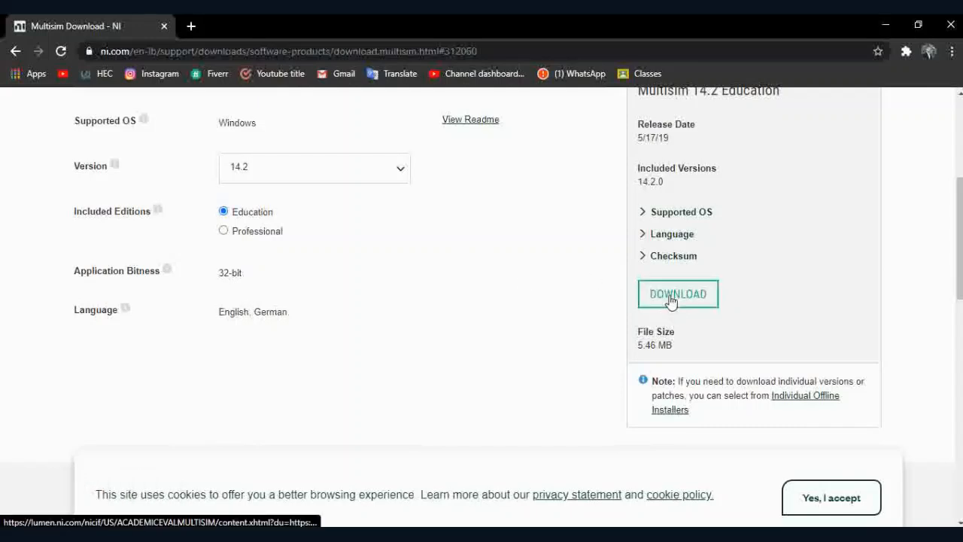
pyautogui.click(678, 294)
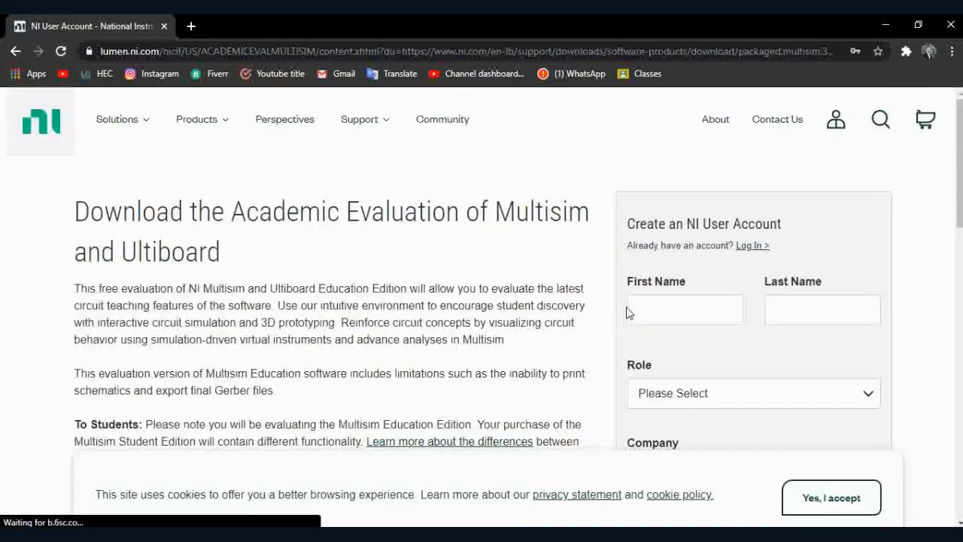
# Choose 'Log In' on the account form to sign in with an existing NI account
pyautogui.scroll(-3)
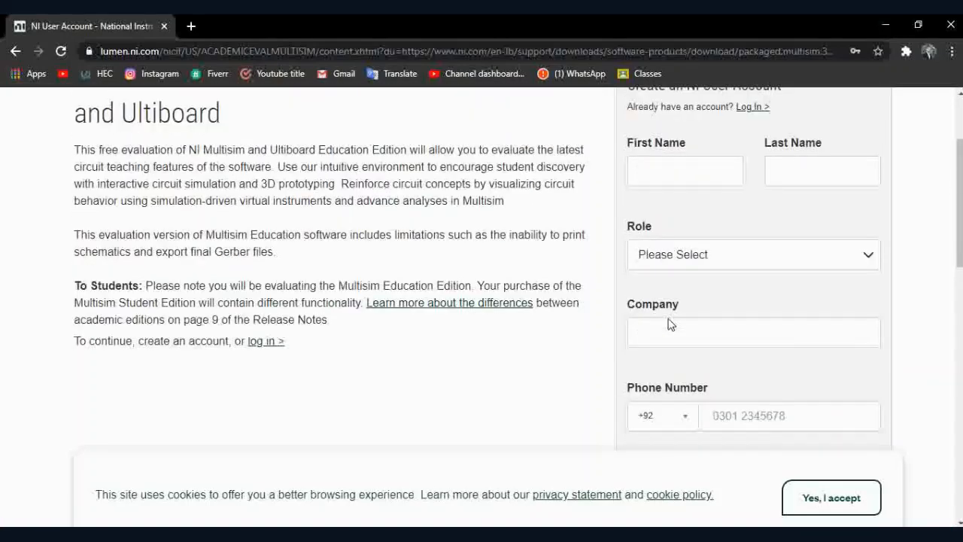
pyautogui.scroll(3)
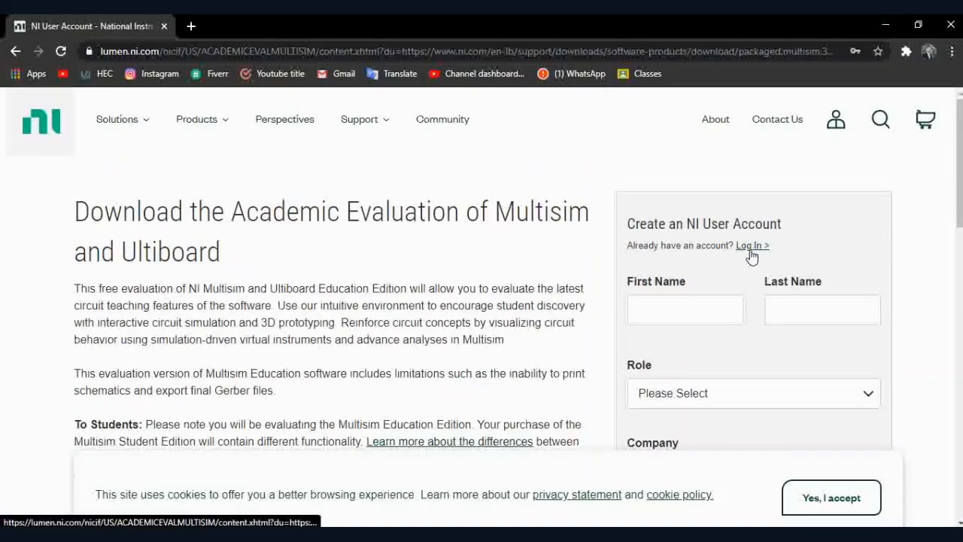
pyautogui.click(753, 246)
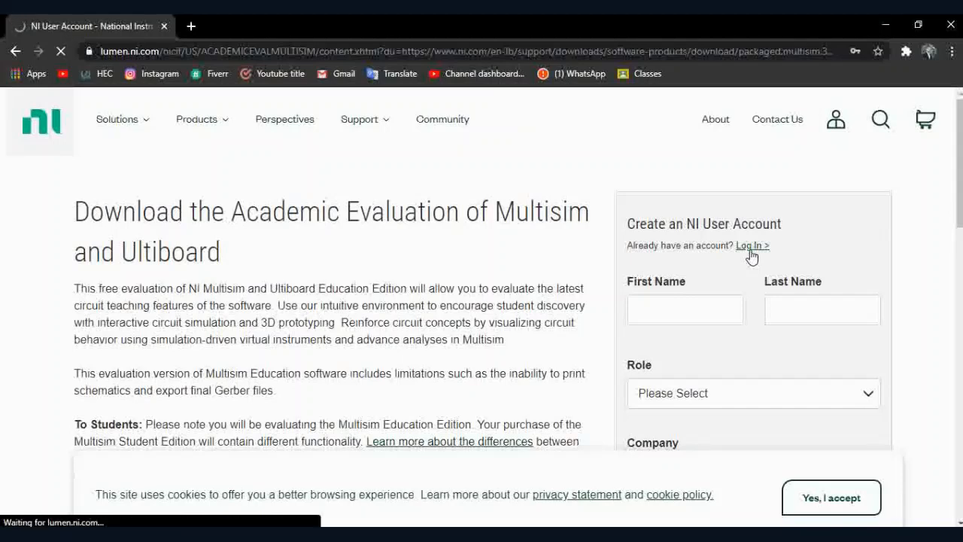
pyautogui.click(753, 246)
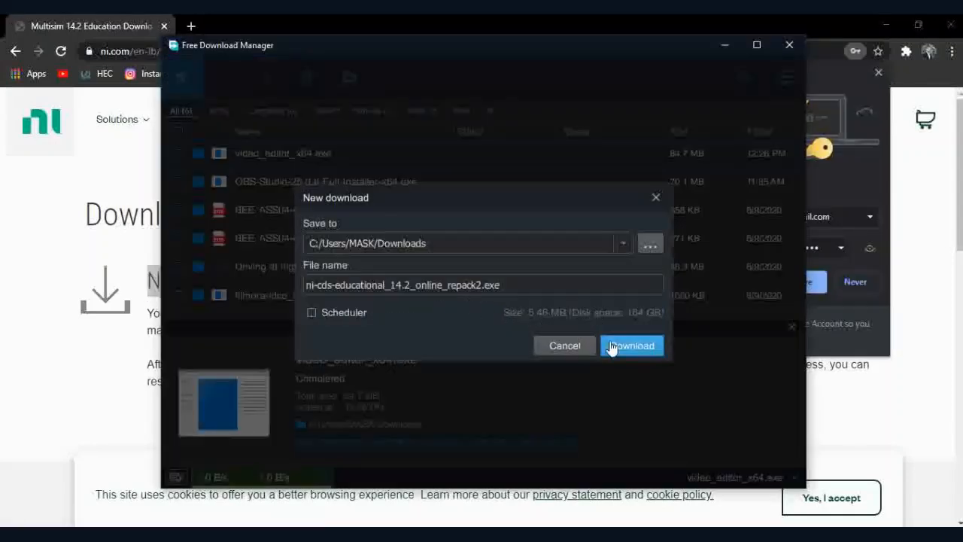
# Confirm downloading ni-cds-educational_14.2_online_repack2.exe to Downloads and minimize Free Download Manager
pyautogui.click(630, 345)
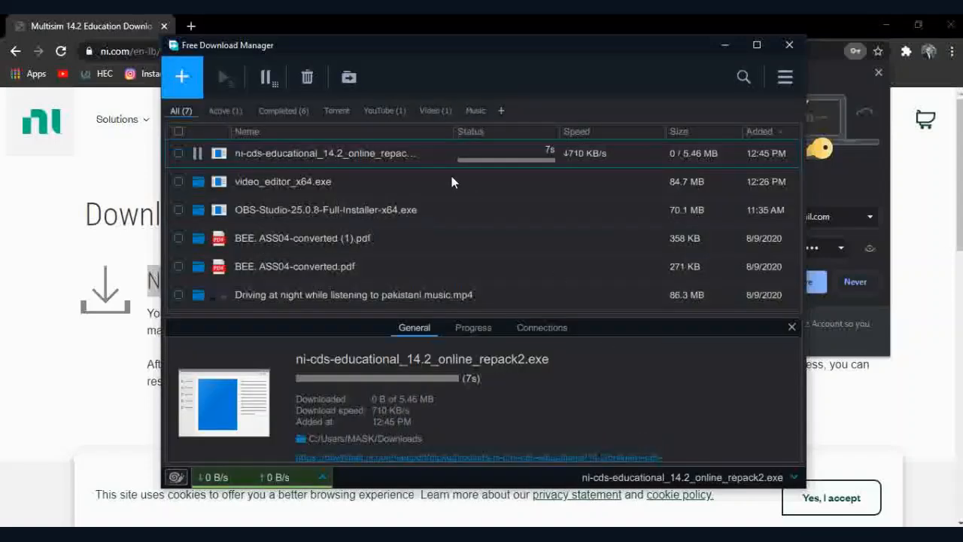
pyautogui.click(789, 45)
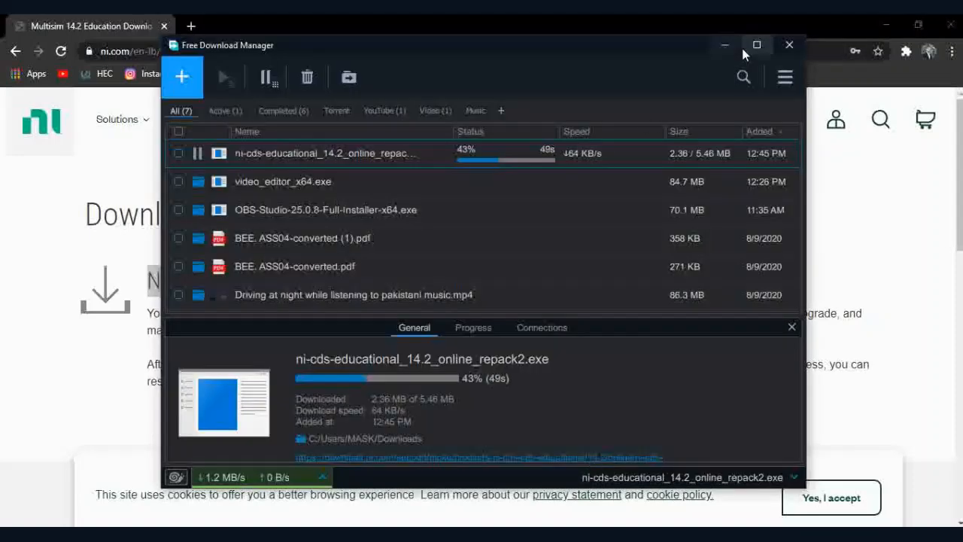
pyautogui.click(757, 46)
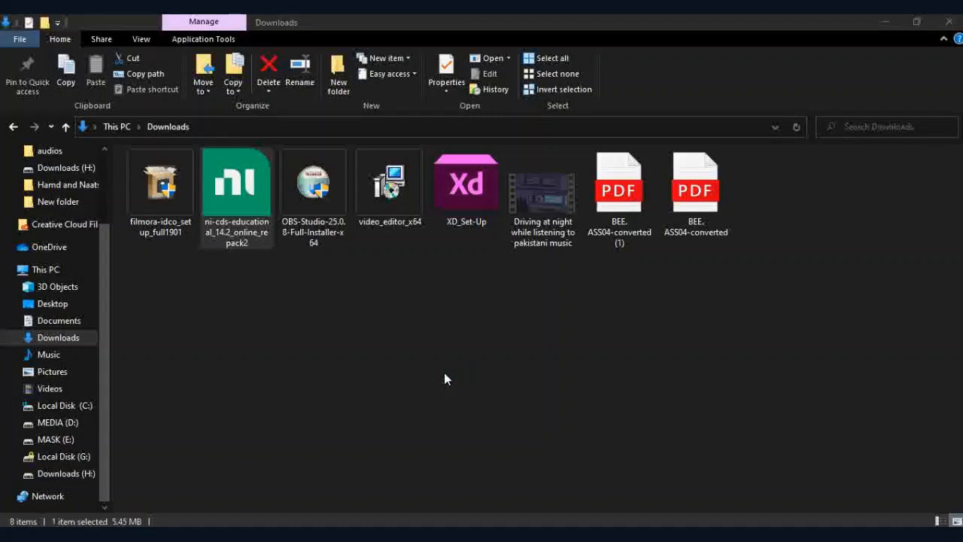
# Run ni-cds-educational_14.2_online_repack2 from the Downloads folder
pyautogui.doubleClick(236, 180)
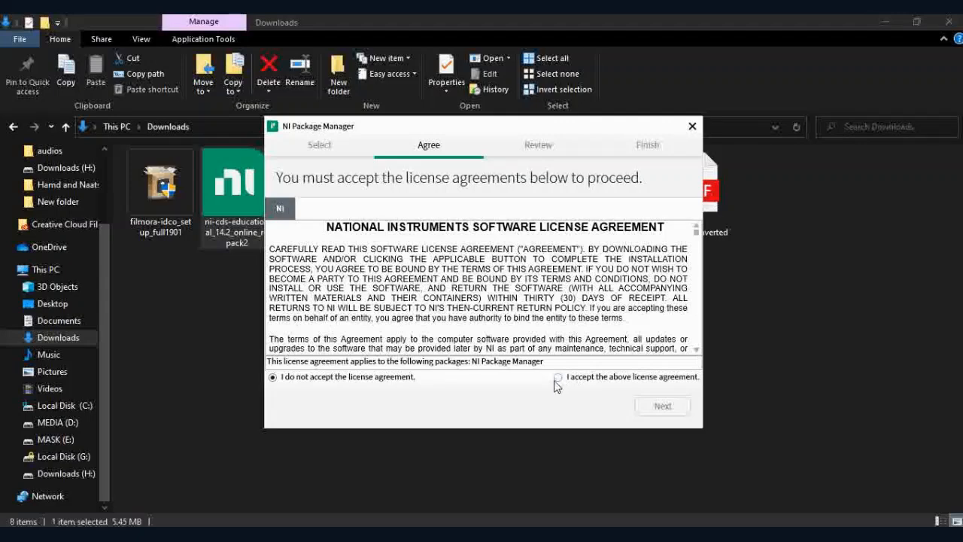
# Accept the NI software license agreement and continue
pyautogui.click(557, 376)
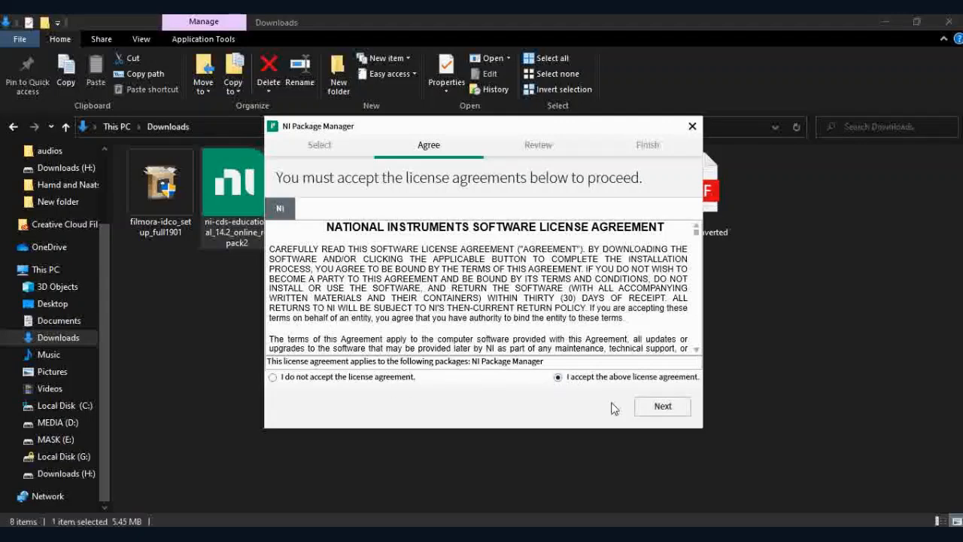
pyautogui.click(662, 406)
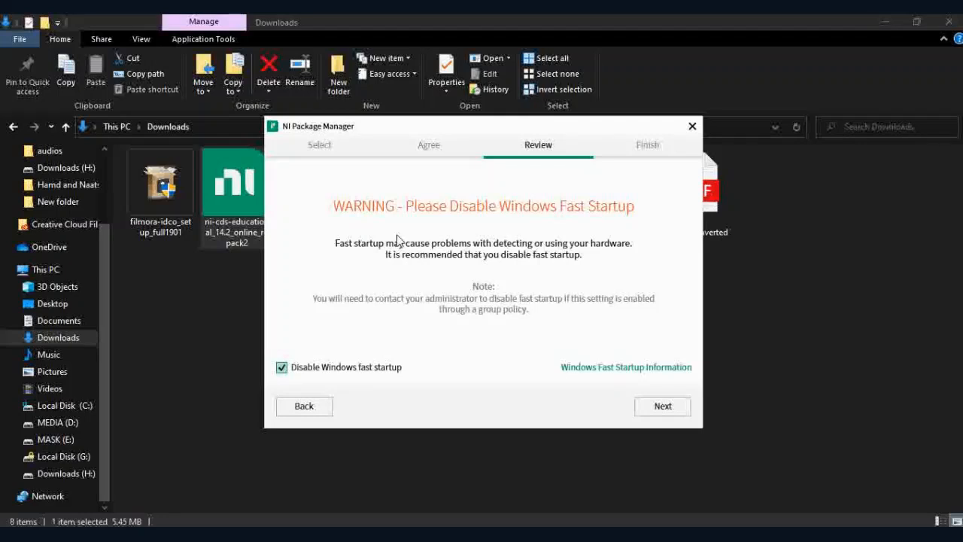
pyautogui.moveTo(569, 253)
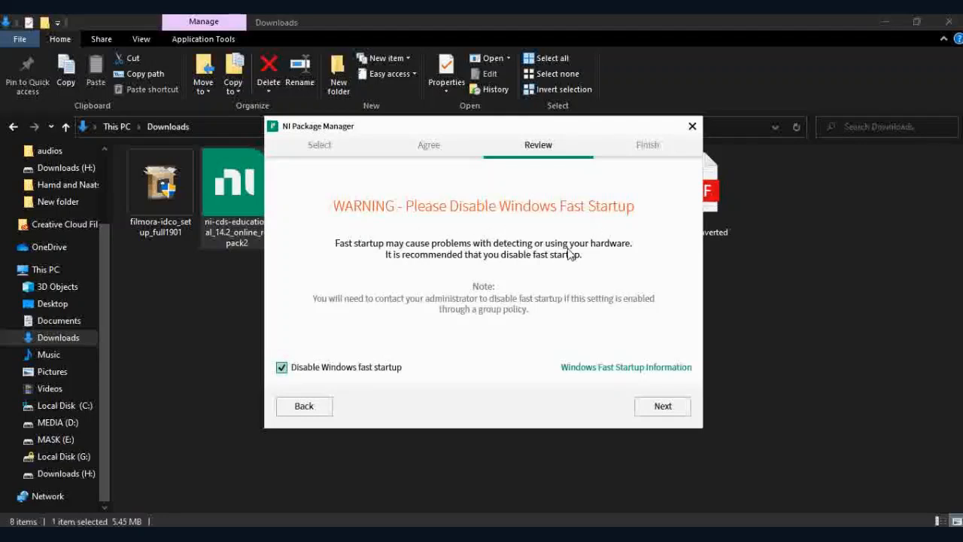
# Leave 'Disable Windows fast startup' unchecked and proceed to the installation summary
pyautogui.click(281, 367)
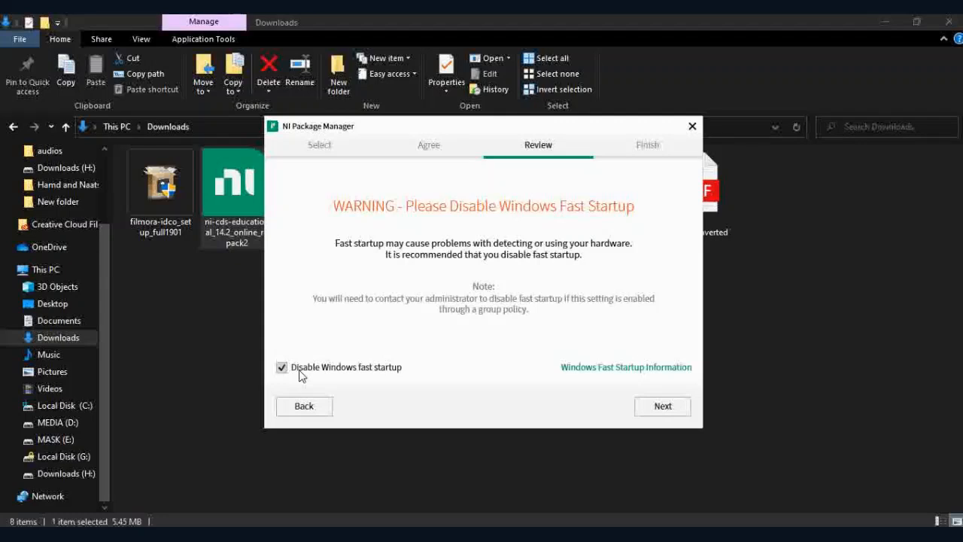
pyautogui.click(281, 368)
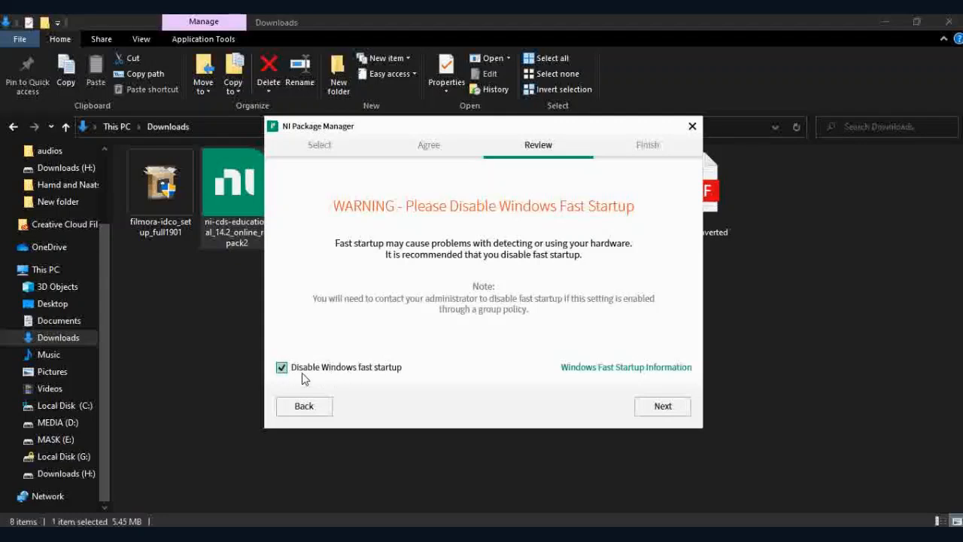
pyautogui.click(281, 367)
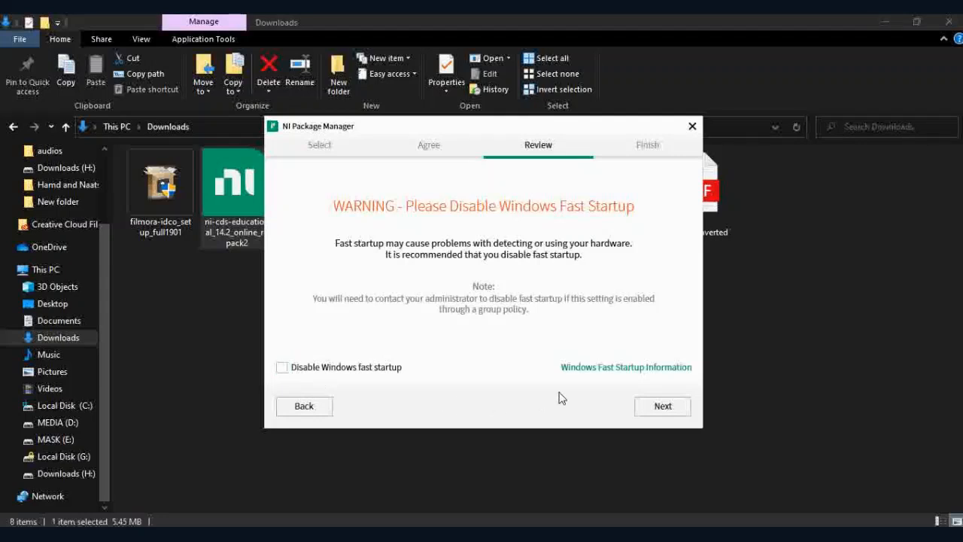
pyautogui.click(662, 406)
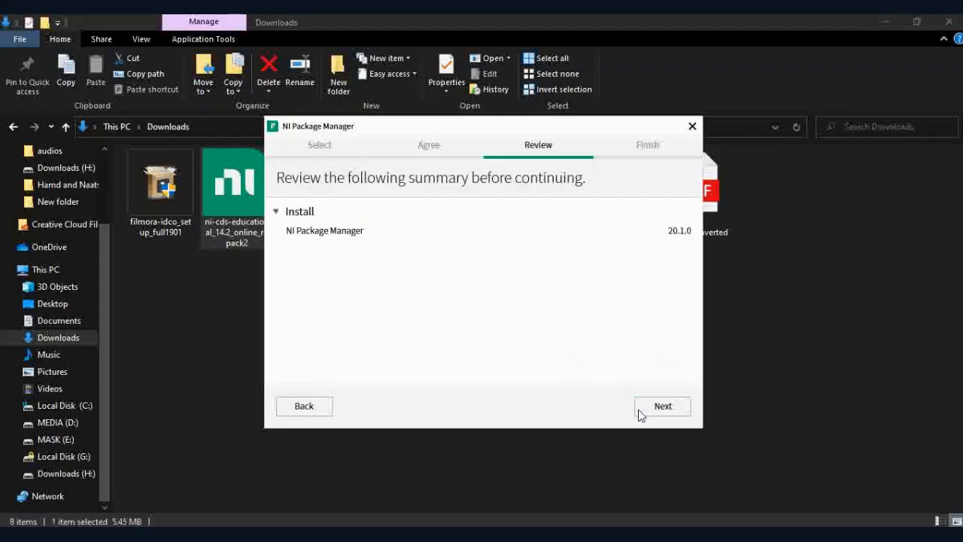
pyautogui.moveTo(325, 242)
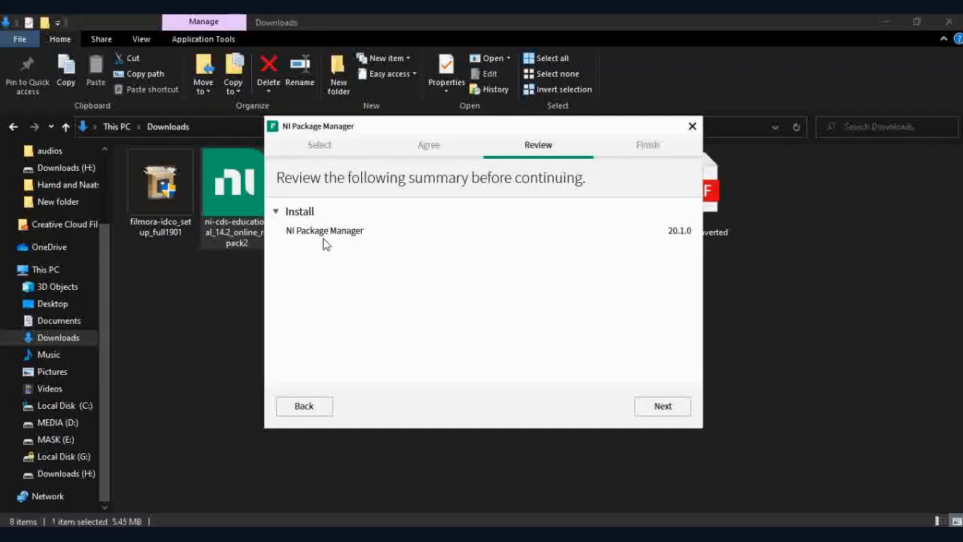
pyautogui.moveTo(388, 233)
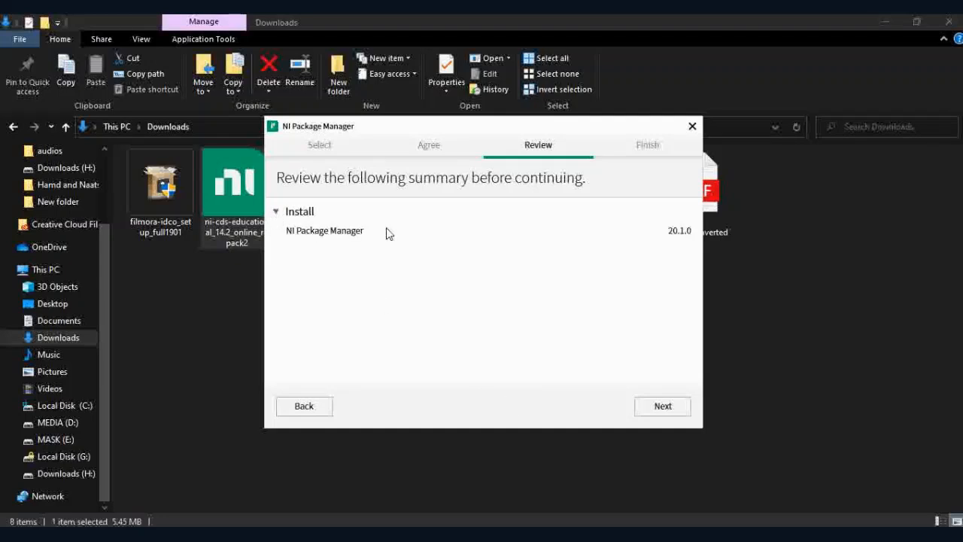
# Start installing NI Package Manager 20.1.0 from the review summary
pyautogui.click(662, 406)
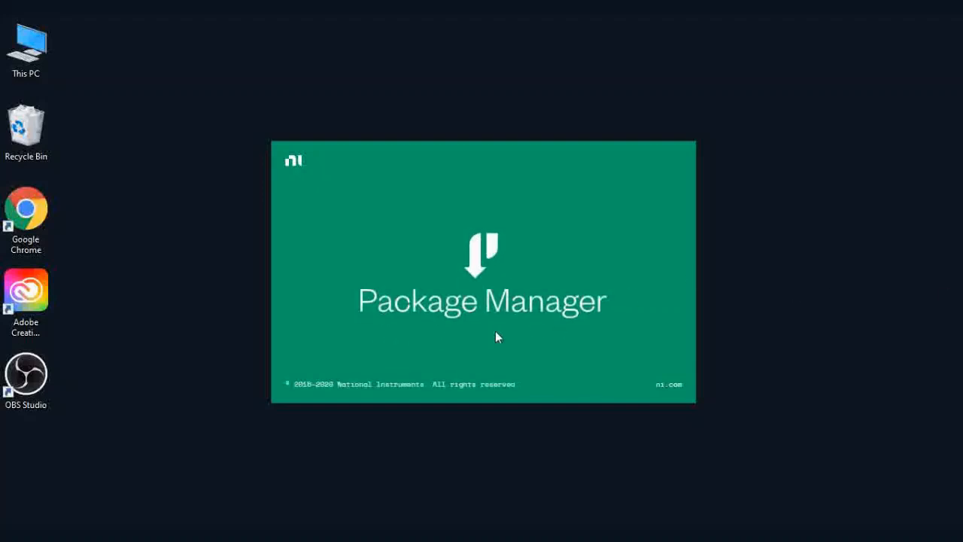
pyautogui.moveTo(581, 337)
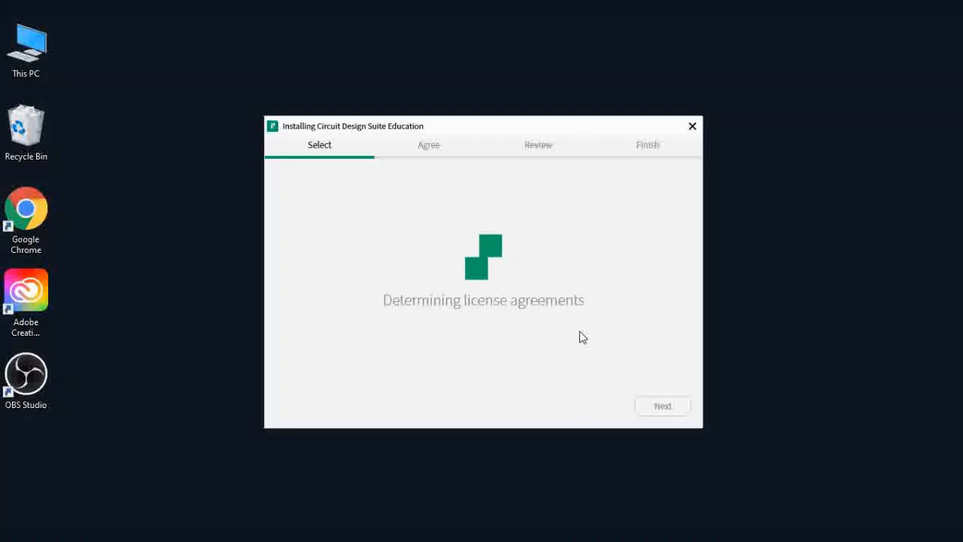
# Accept both Circuit Design Suite Education license agreements and continue
pyautogui.click(663, 406)
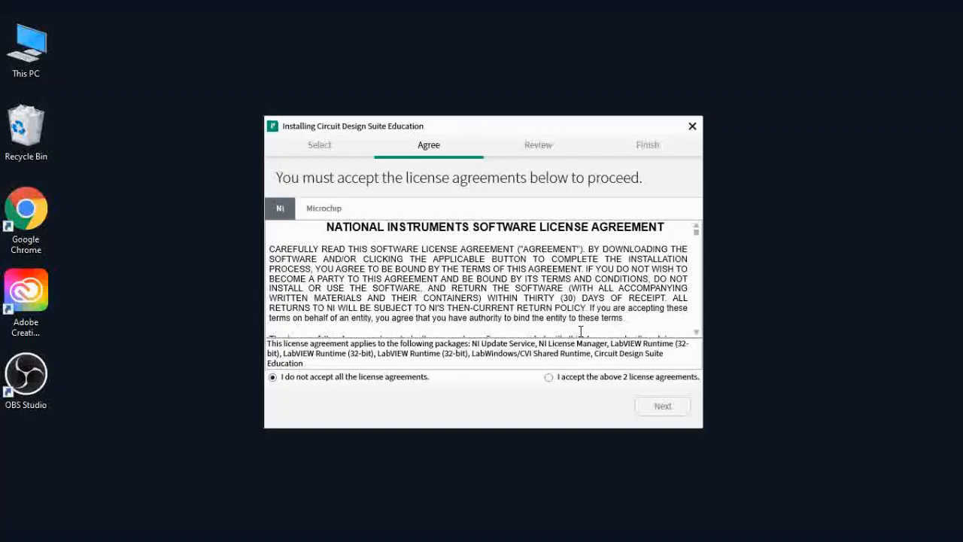
pyautogui.click(547, 376)
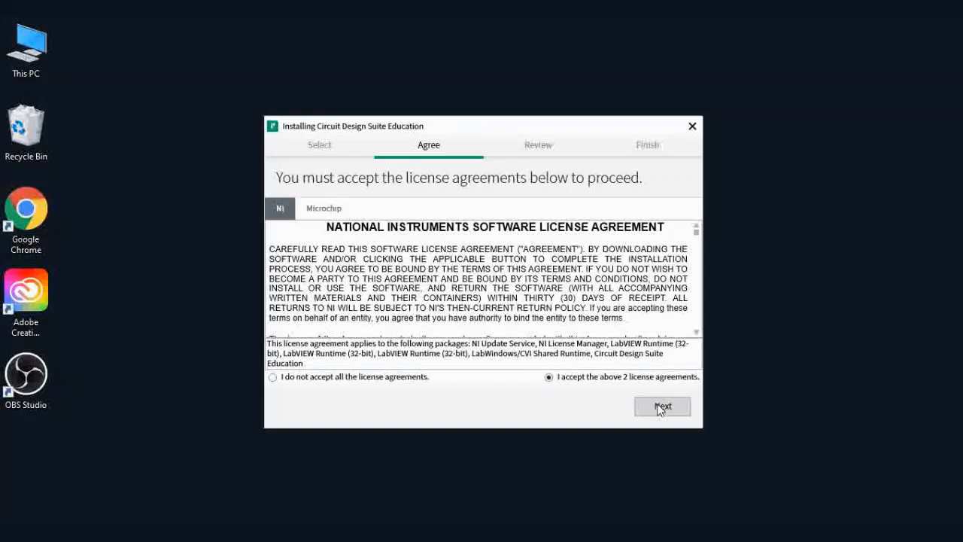
pyautogui.click(662, 406)
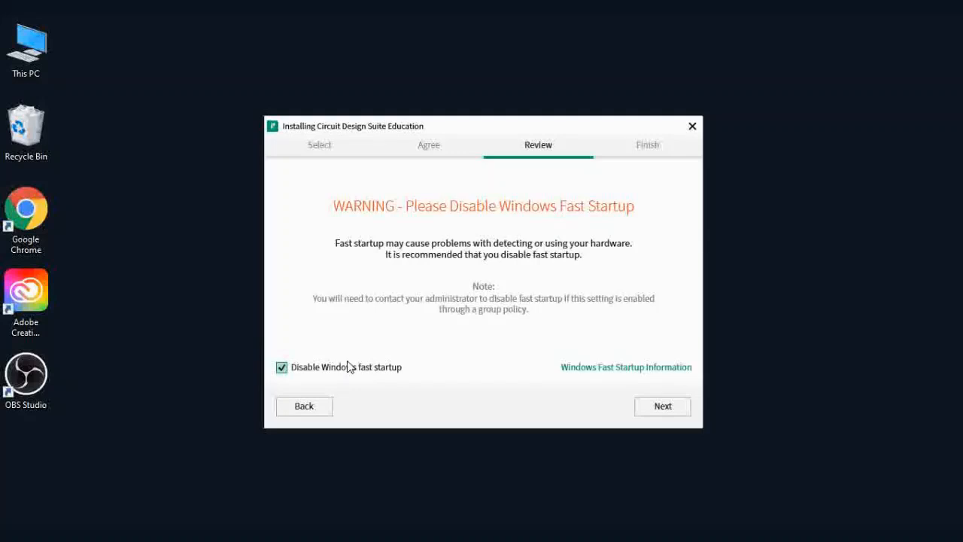
# Keep Windows fast startup enabled and review the component list in the install summary
pyautogui.click(281, 367)
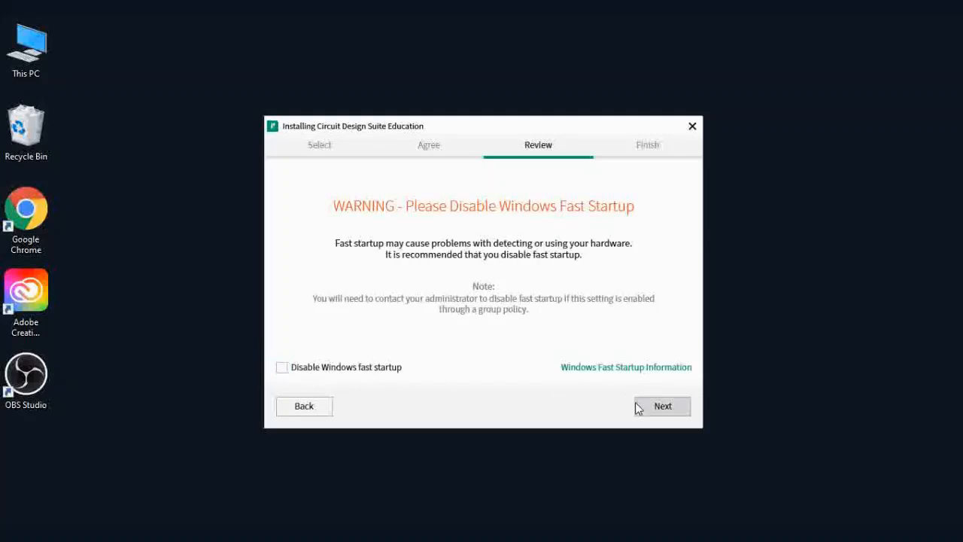
pyautogui.click(663, 406)
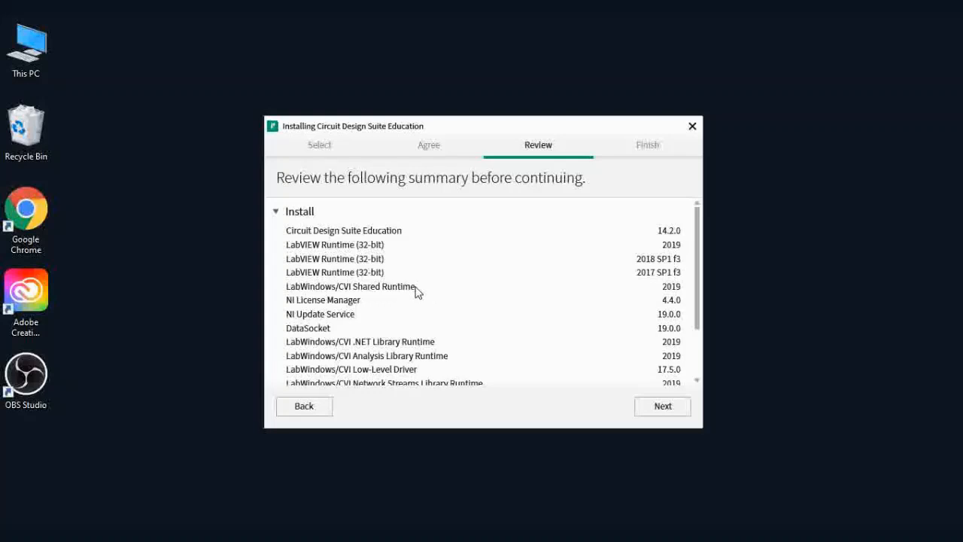
pyautogui.scroll(-3)
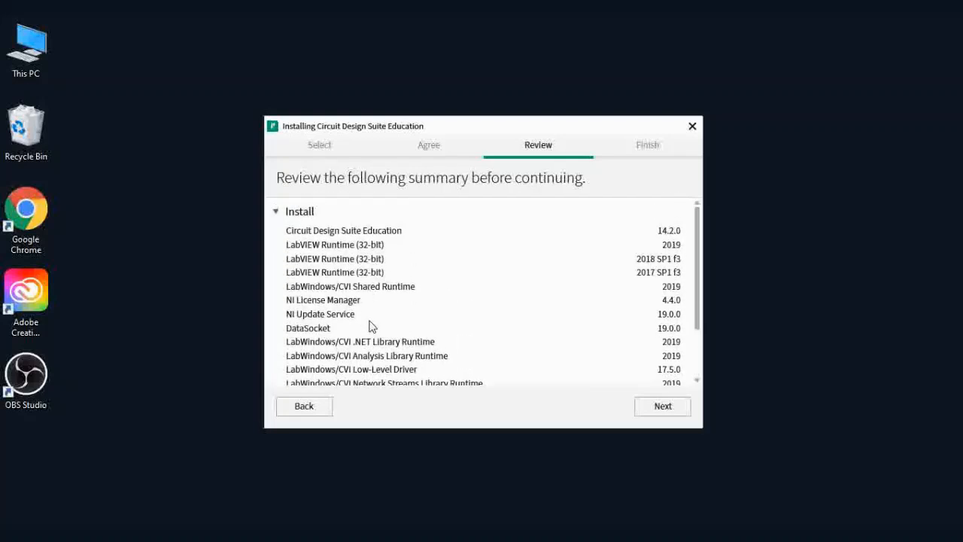
pyautogui.scroll(-3)
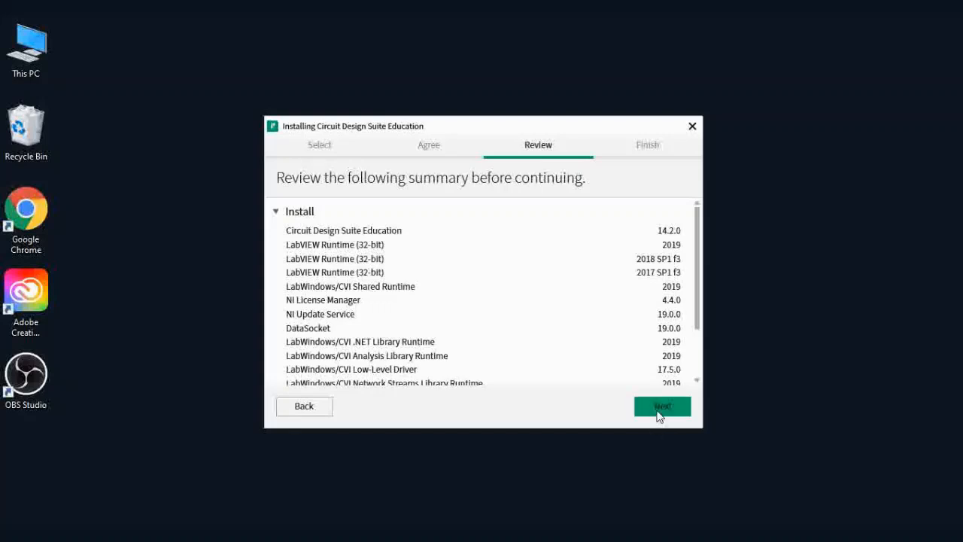
pyautogui.click(662, 406)
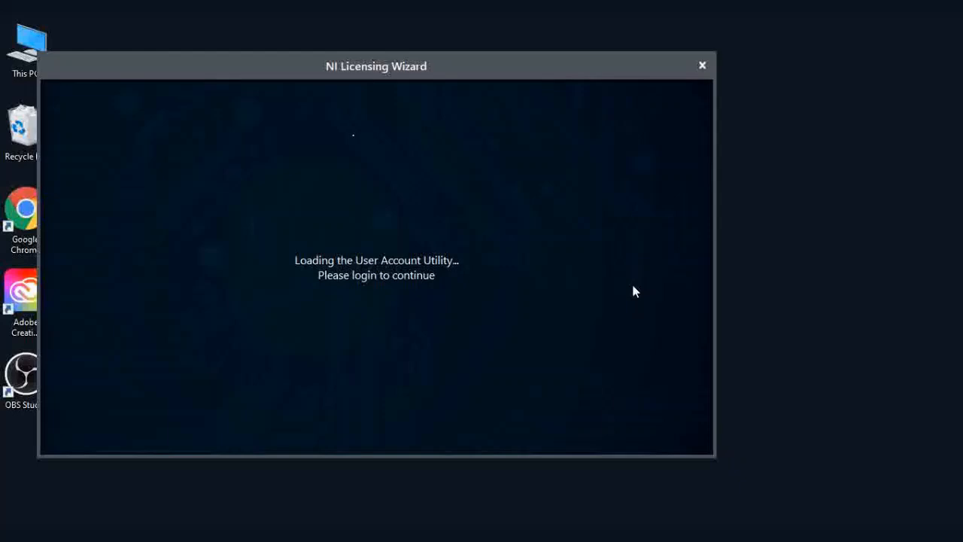
pyautogui.moveTo(635, 289)
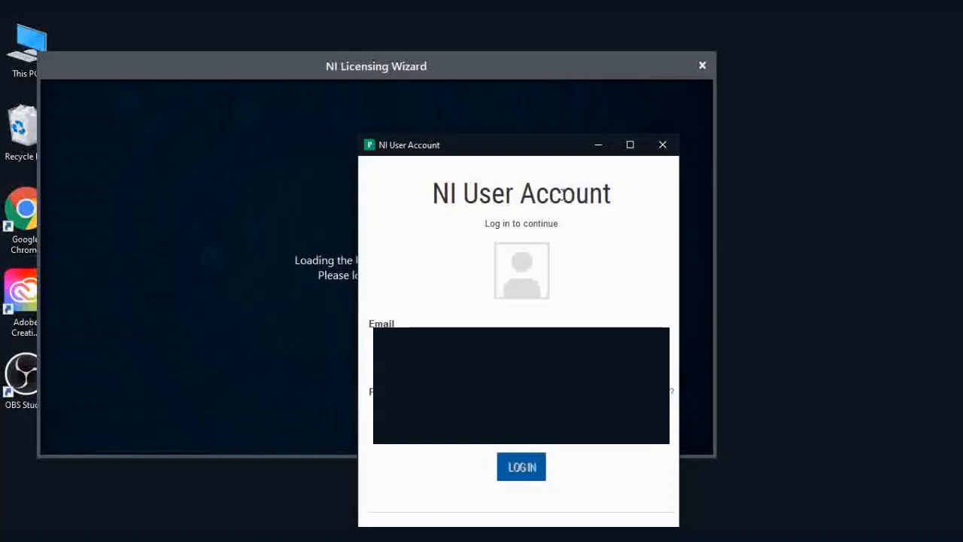
# Log in to the NI user account with the entered email and password
pyautogui.click(520, 467)
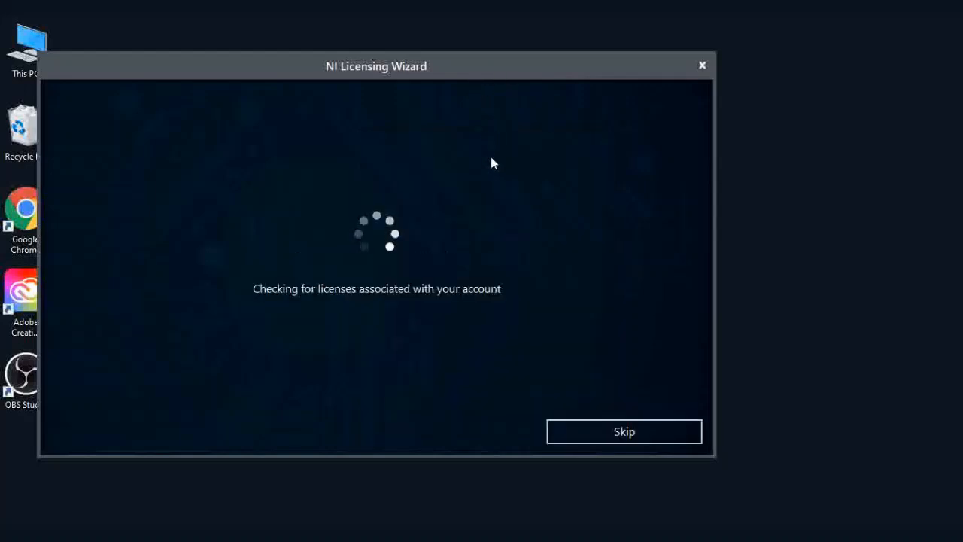
pyautogui.moveTo(467, 78)
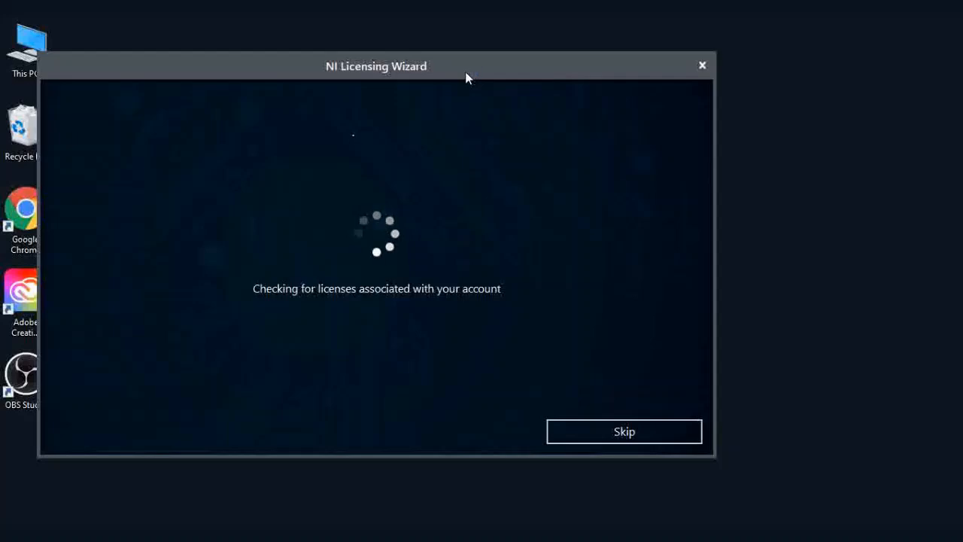
pyautogui.moveTo(494, 200)
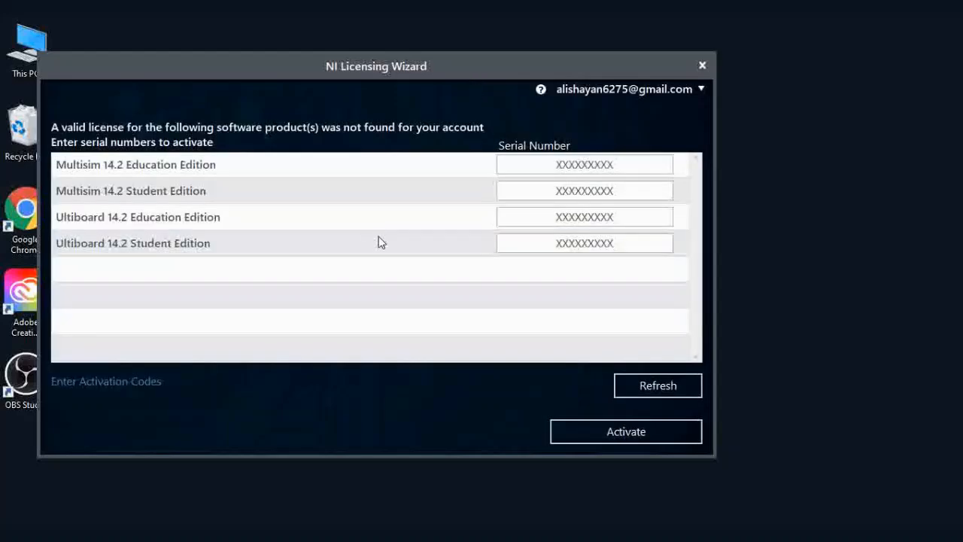
pyautogui.moveTo(403, 188)
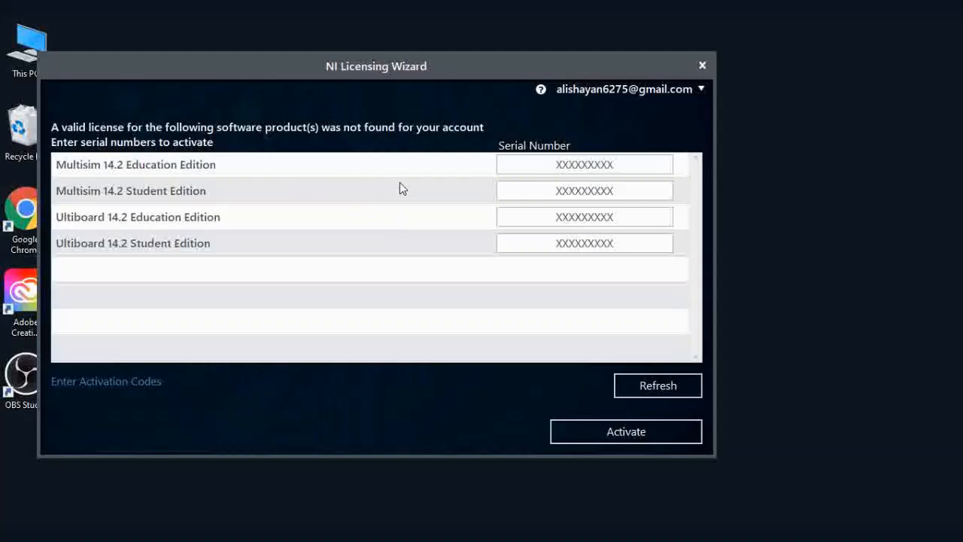
pyautogui.moveTo(530, 232)
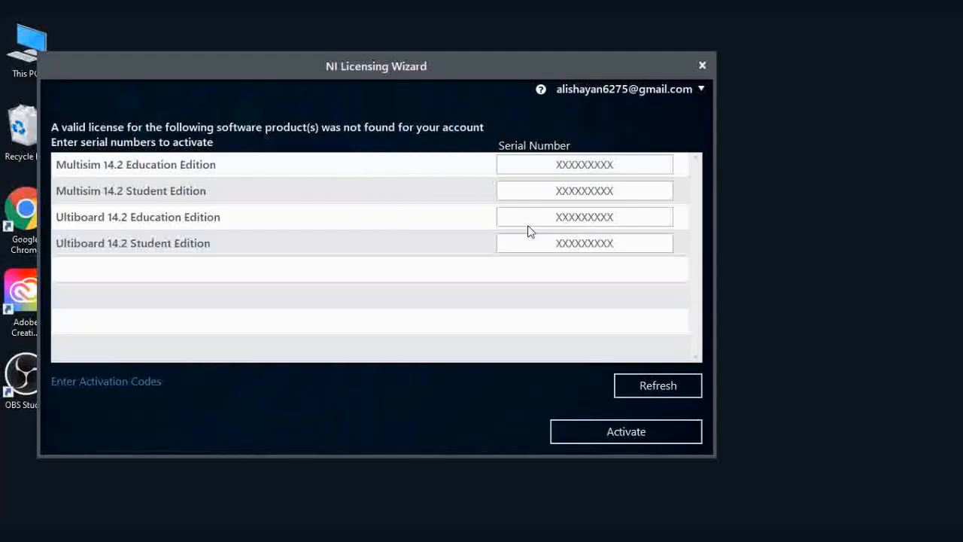
# Review the unlicensed Multisim and Ultiboard 14.2 products and switch to the NI trial email in Gmail
pyautogui.click(583, 217)
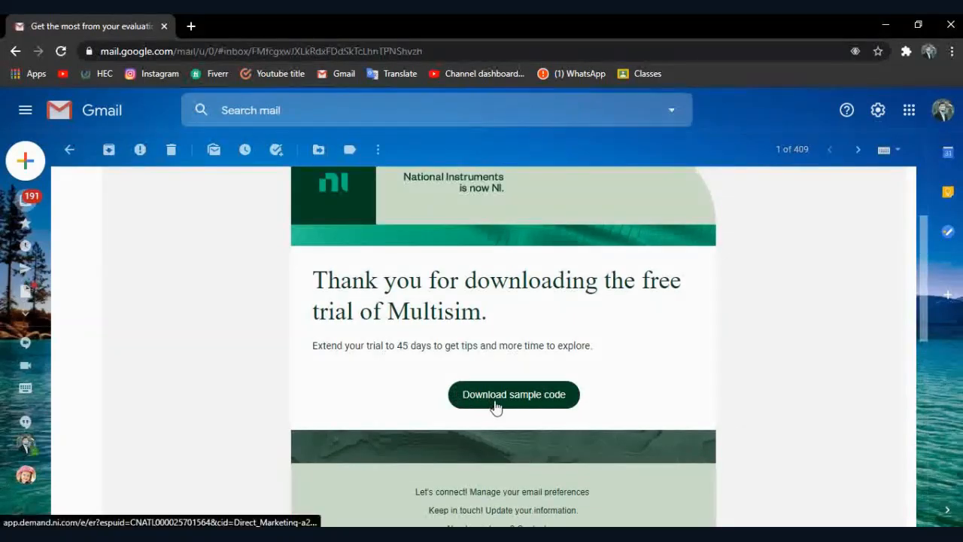
# Follow the trial email's 'Download sample code' link and download the 555 Servo Controller circuit
pyautogui.click(513, 394)
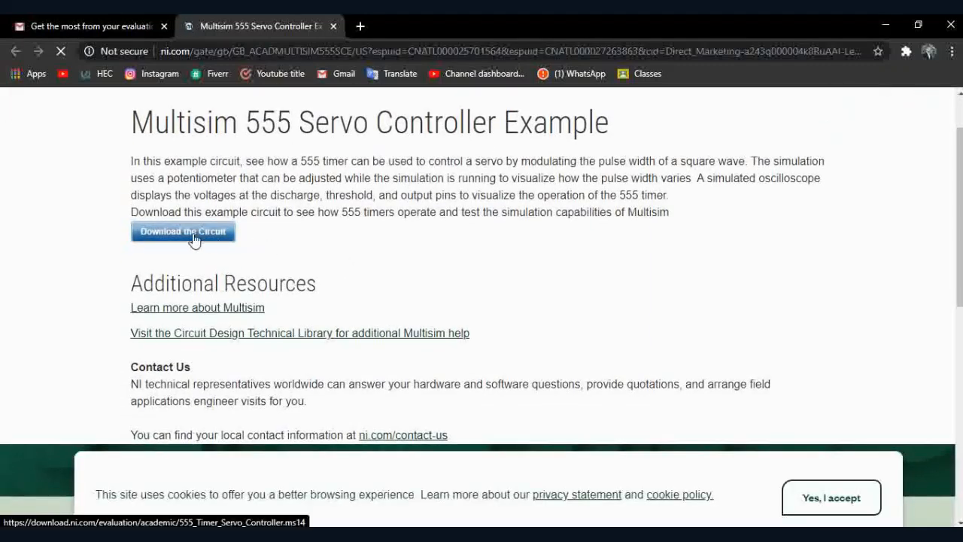
pyautogui.click(184, 232)
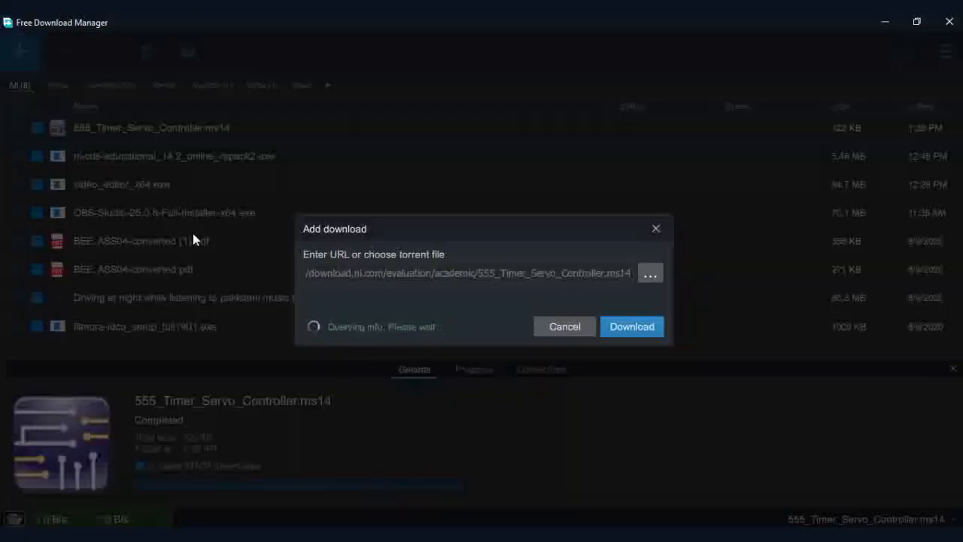
# Confirm the download of 555_Timer_Servo_Controller (1).ms14 in the Add download dialog
pyautogui.click(632, 325)
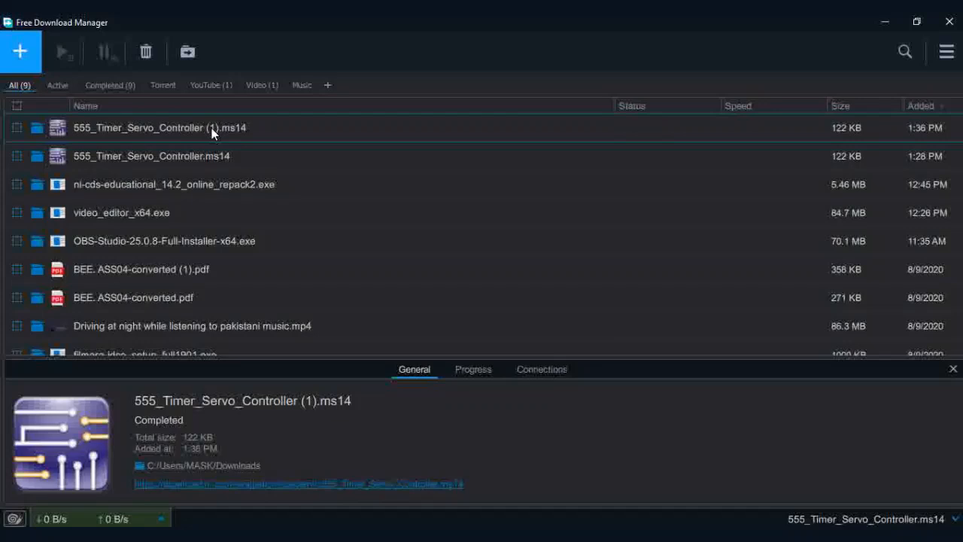
pyautogui.moveTo(949, 21)
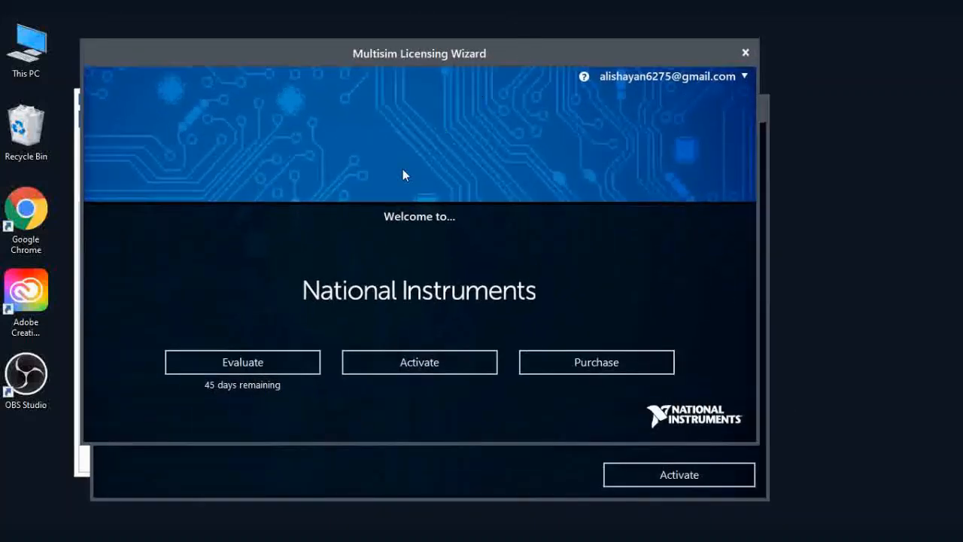
pyautogui.moveTo(218, 394)
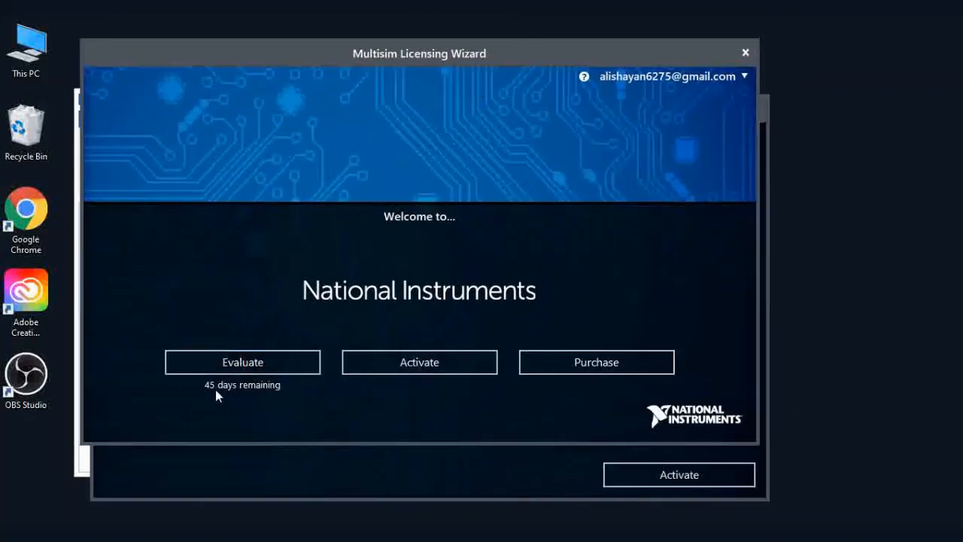
pyautogui.moveTo(258, 398)
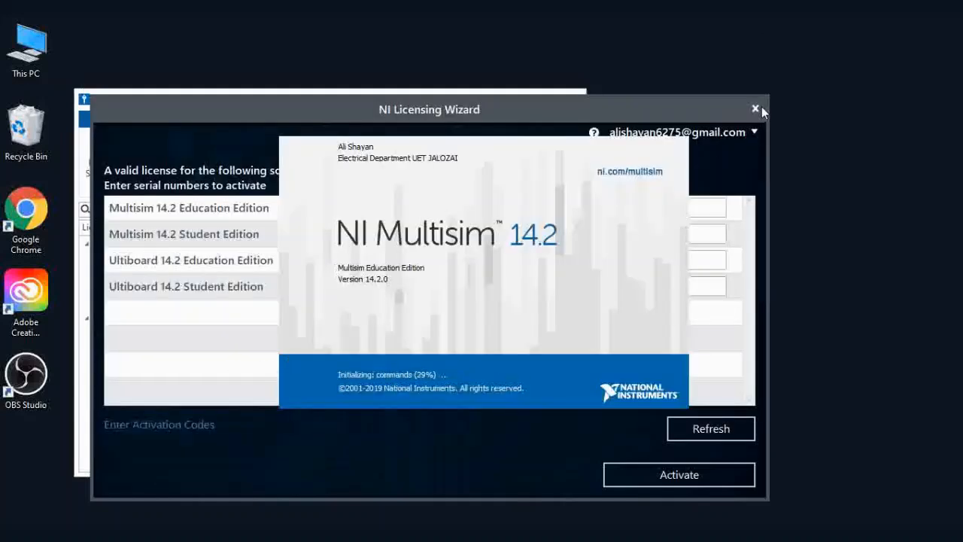
# Close the NI Licensing Wizard window so Multisim 14.2 finishes loading
pyautogui.click(755, 108)
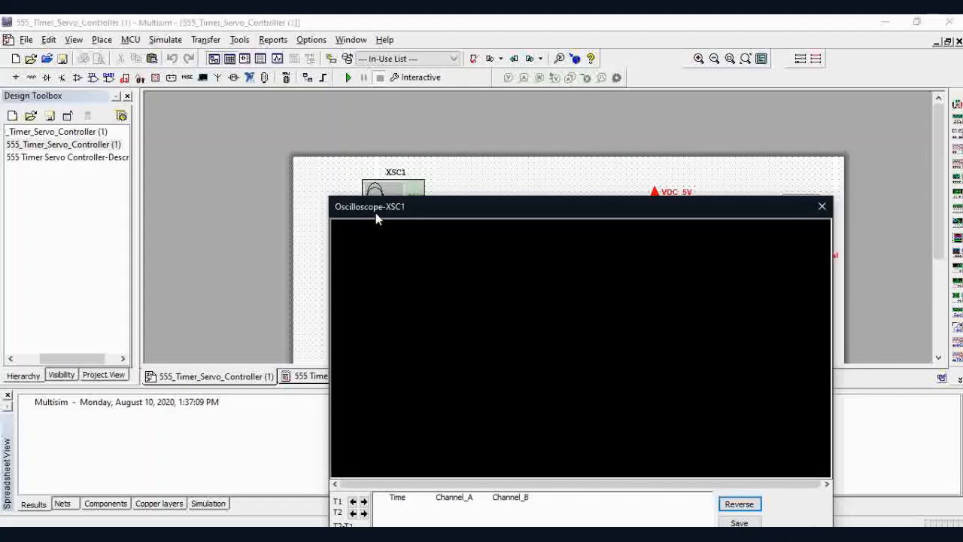
# Run the 555 Timer Servo Controller simulation with the XSC1 oscilloscope positioned beside the circuit
pyautogui.moveTo(370, 206); pyautogui.dragTo(235, 129)
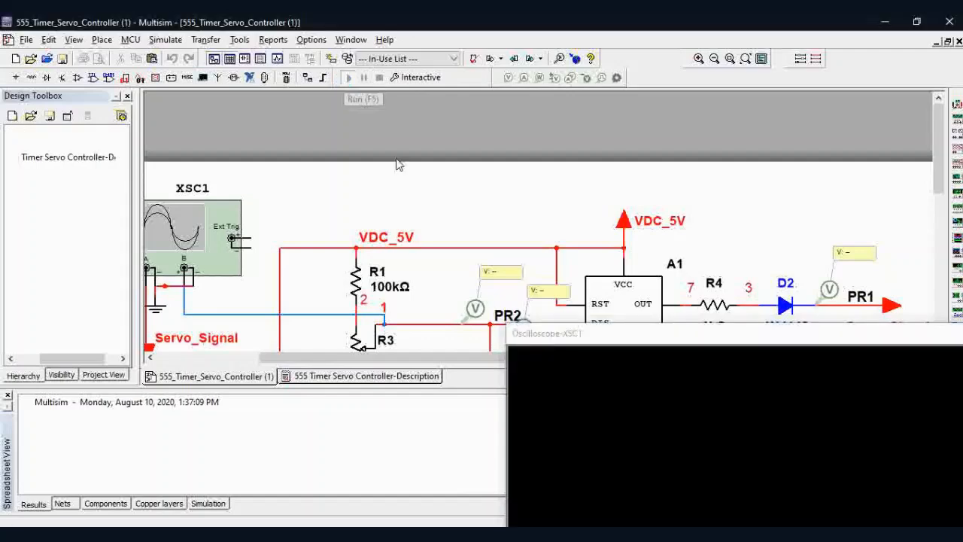
pyautogui.click(349, 76)
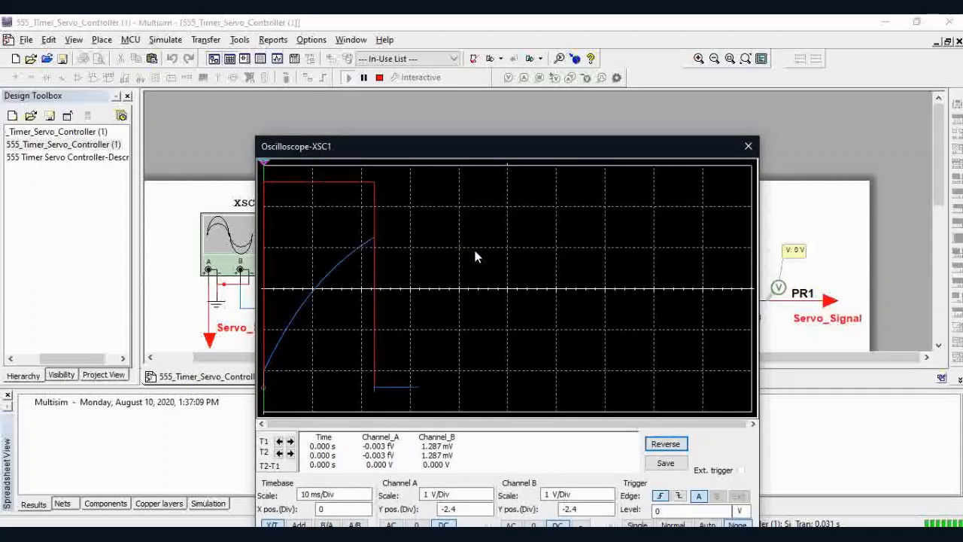
pyautogui.moveTo(295, 146); pyautogui.dragTo(238, 399)
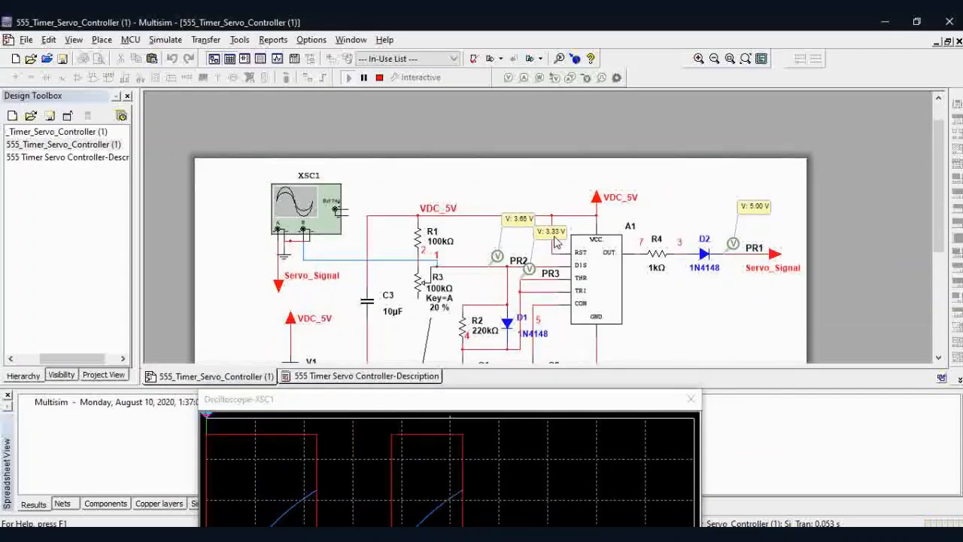
pyautogui.scroll(-3)
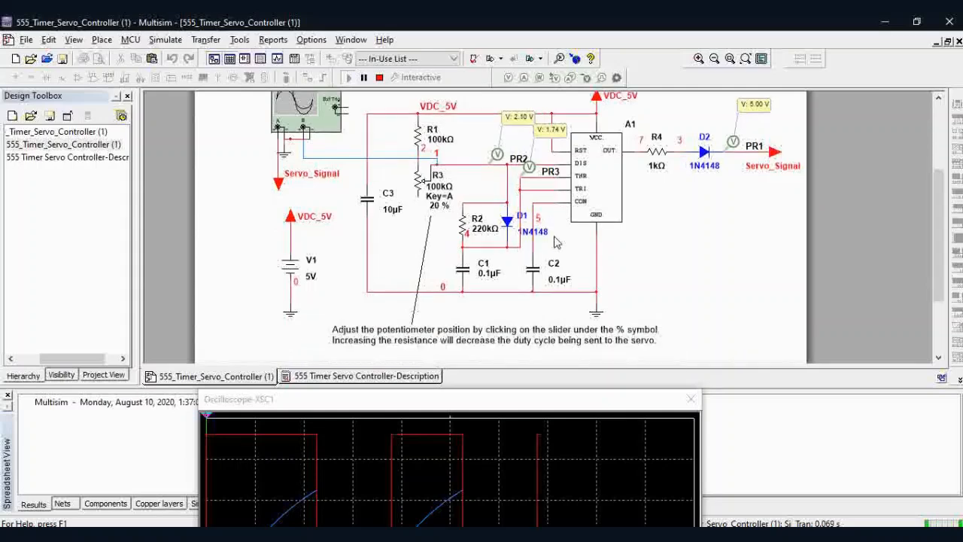